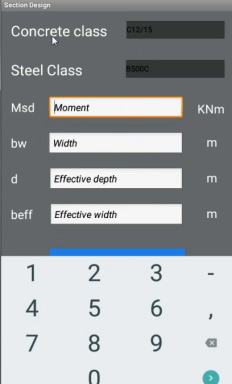
Enter a design moment Msd of 110 kNm in the flange section form
click(152, 30)
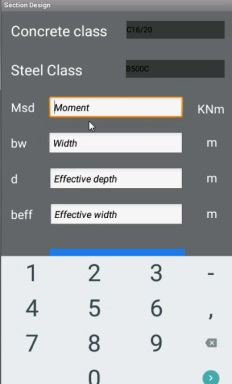
text(110)
click(116, 142)
text(0.25)
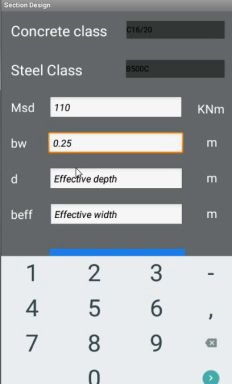
click(130, 196)
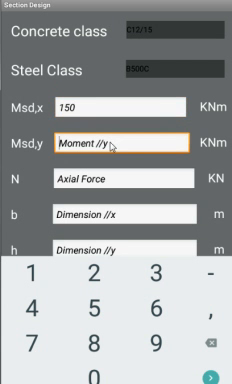
Enter a moment about y, Msd,y, of 100 kNm for the column section
text(100)
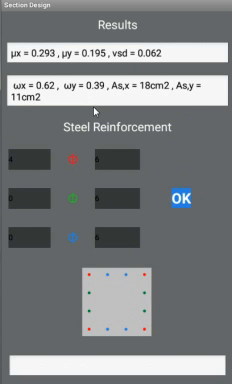
Accept the column results showing As,x = 18 cm² and As,y = 11 cm²
click(120, 44)
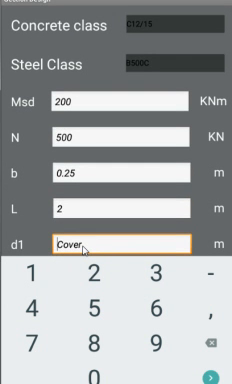
Enter a concrete cover d1 of 0.05 m for the wall section
text(0.05)
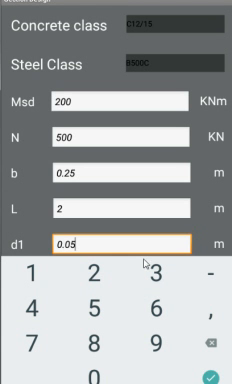